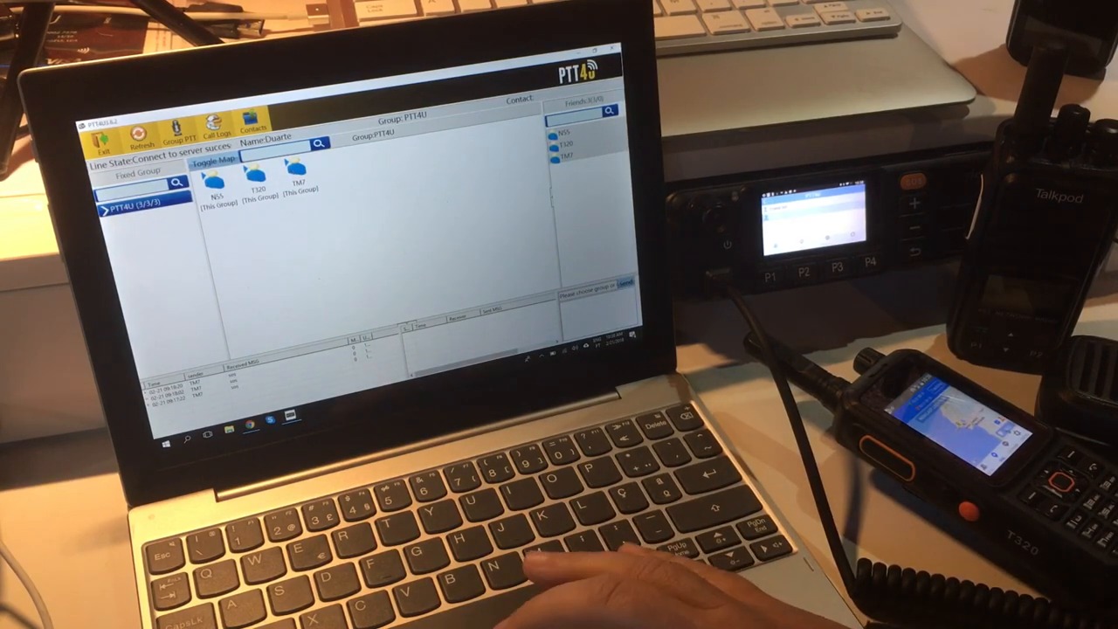
# - Switch the group area from the radio icons to the map view of radio locations
pyautogui.click(255, 184)
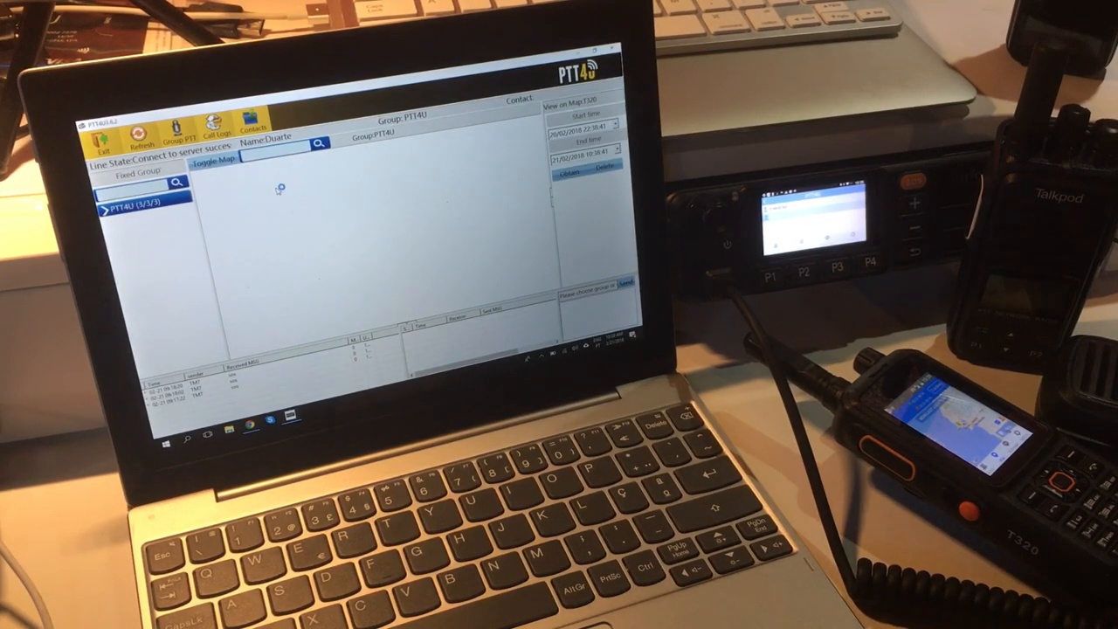
pyautogui.click(213, 157)
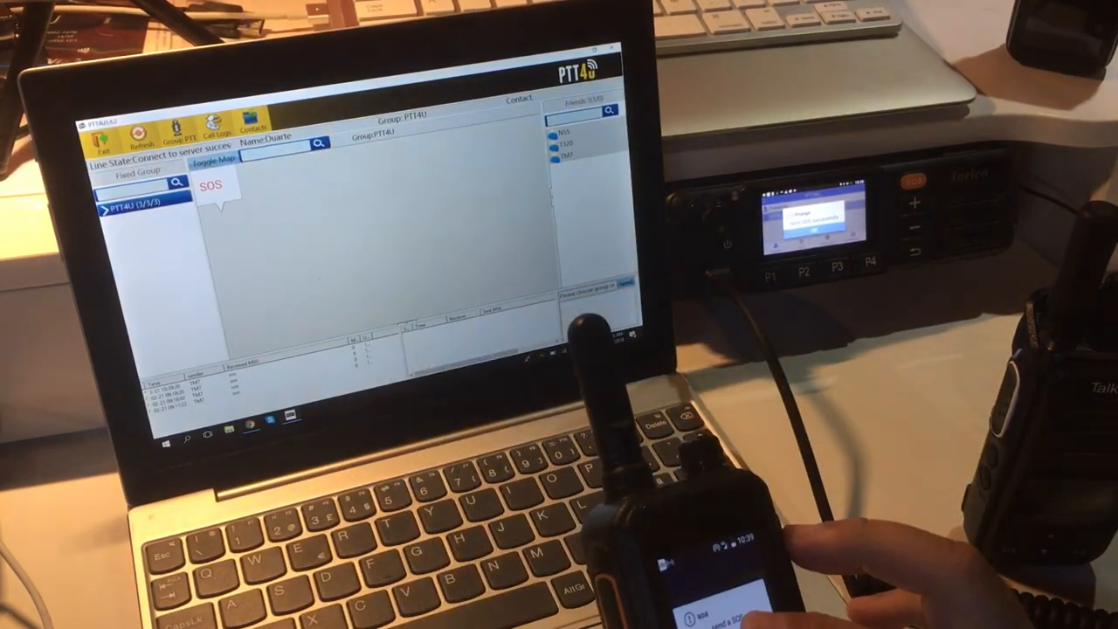
# - Show the SOS alert bubble from the handheld radio in the group area
pyautogui.click(213, 161)
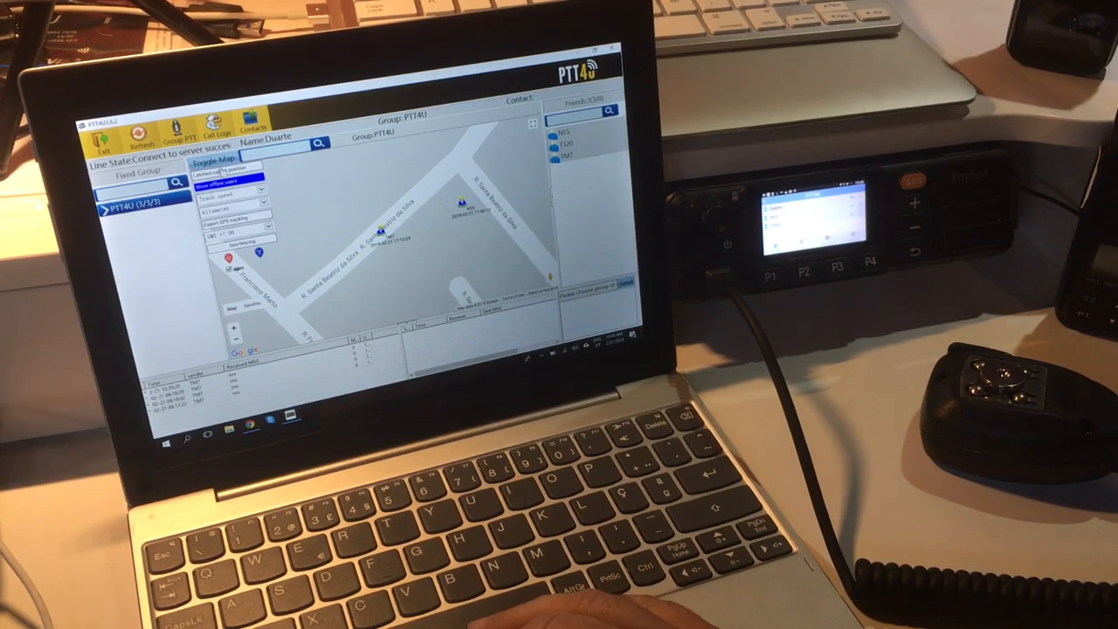
# - Return to the Group tab and open the lone worker timer dialog from a radio's right-click menu
pyautogui.click(213, 157)
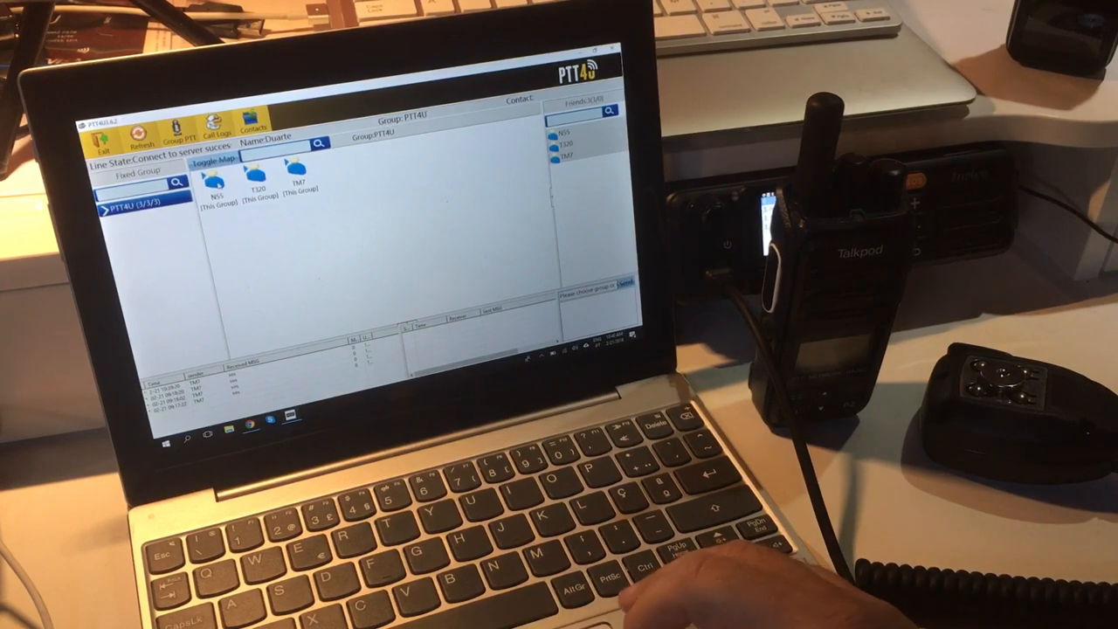
pyautogui.rightClick(218, 178)
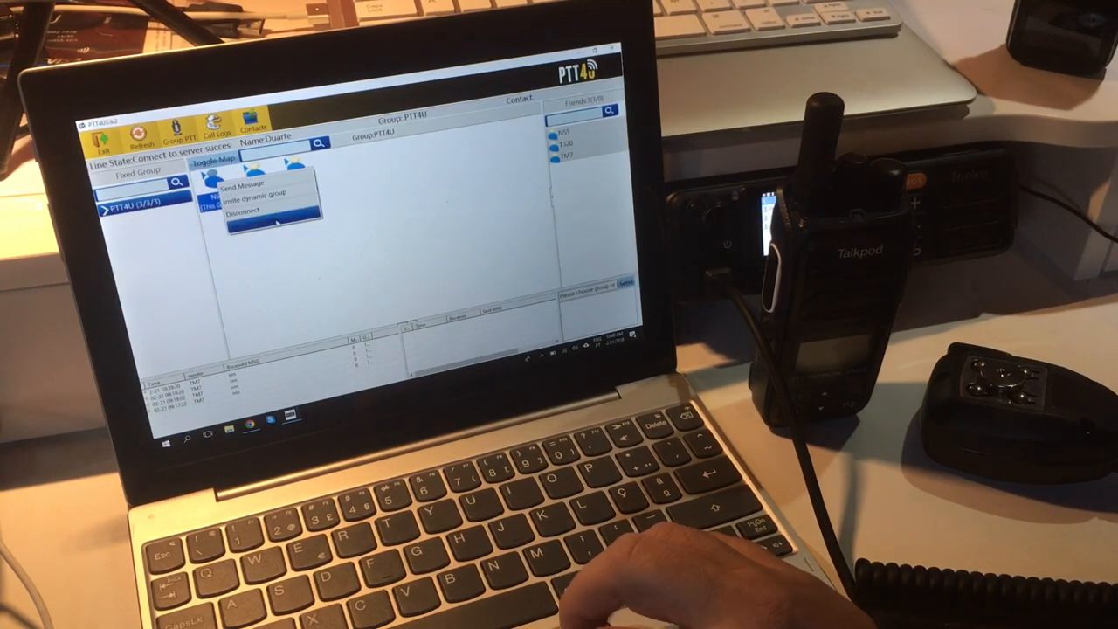
pyautogui.click(248, 199)
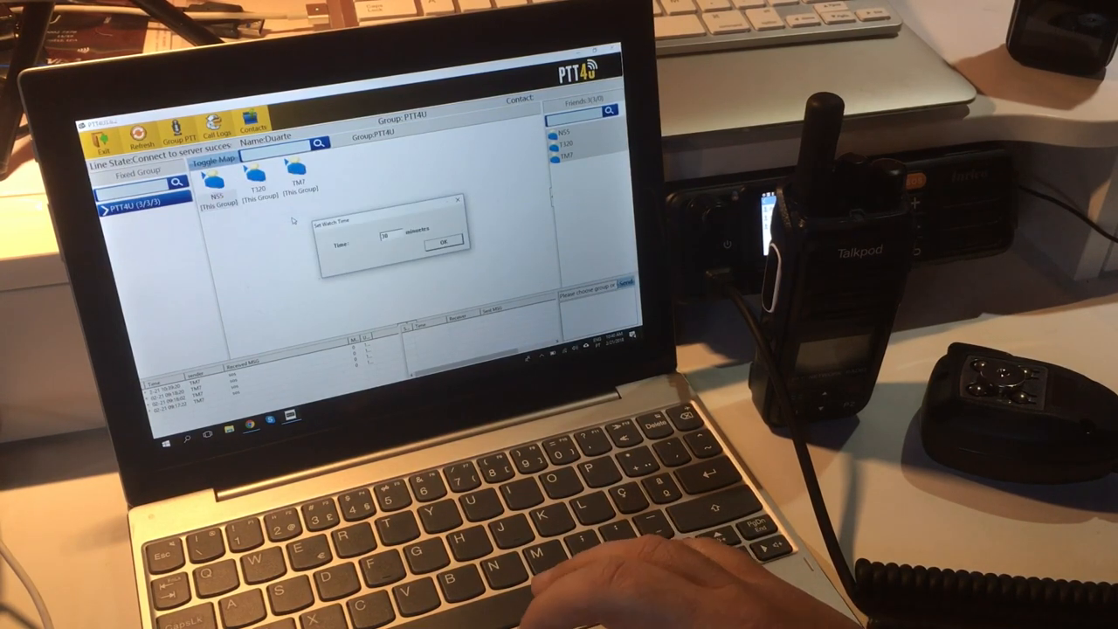